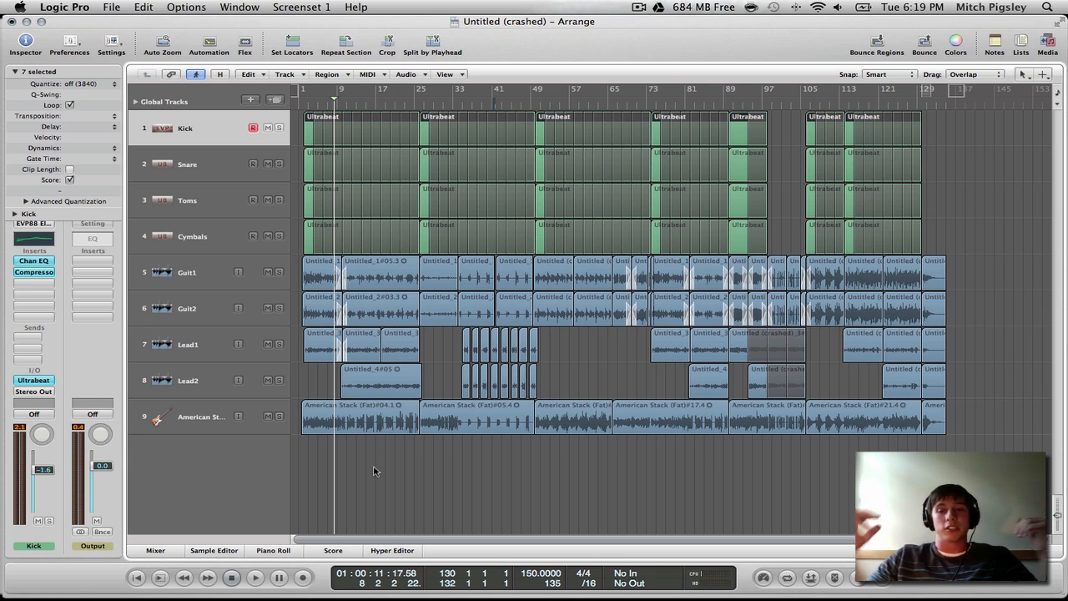
{"action": "mouse_move", "coordinate": [386, 484]}
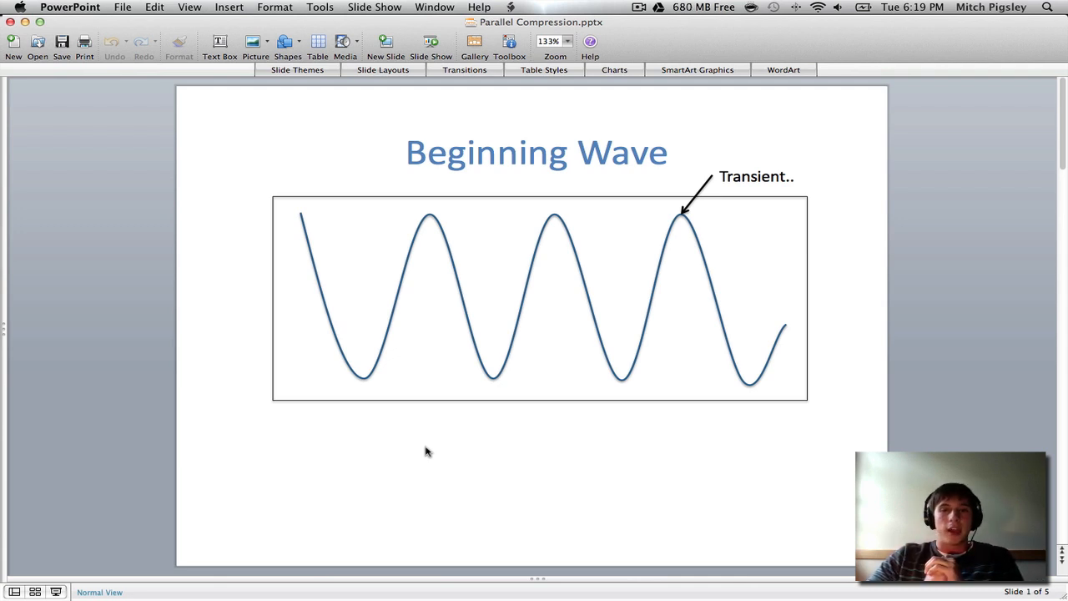
{"action": "mouse_move", "coordinate": [887, 356]}
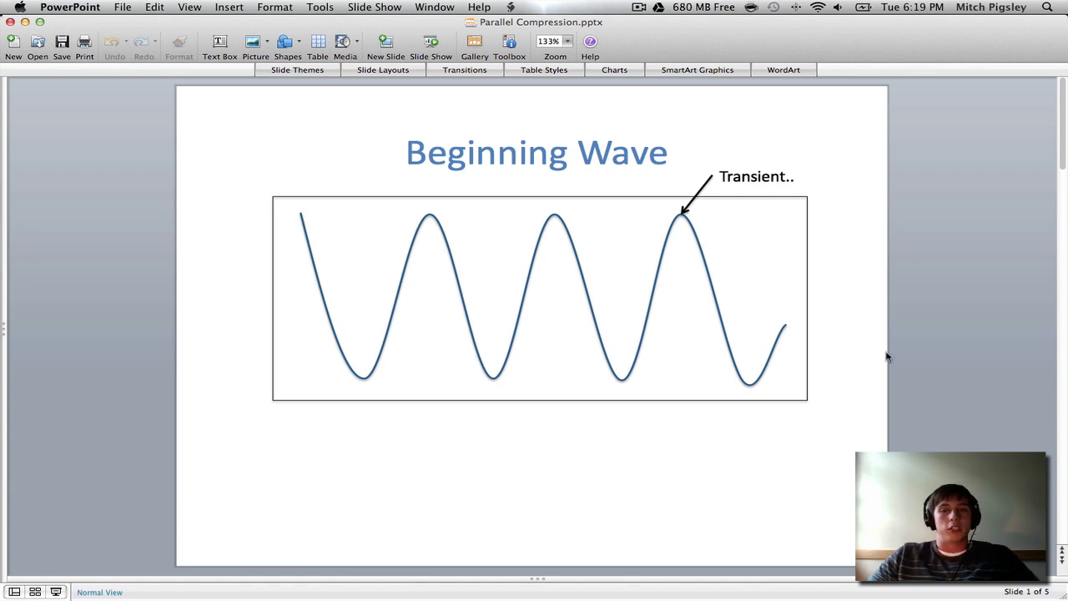
{"action": "mouse_move", "coordinate": [696, 313]}
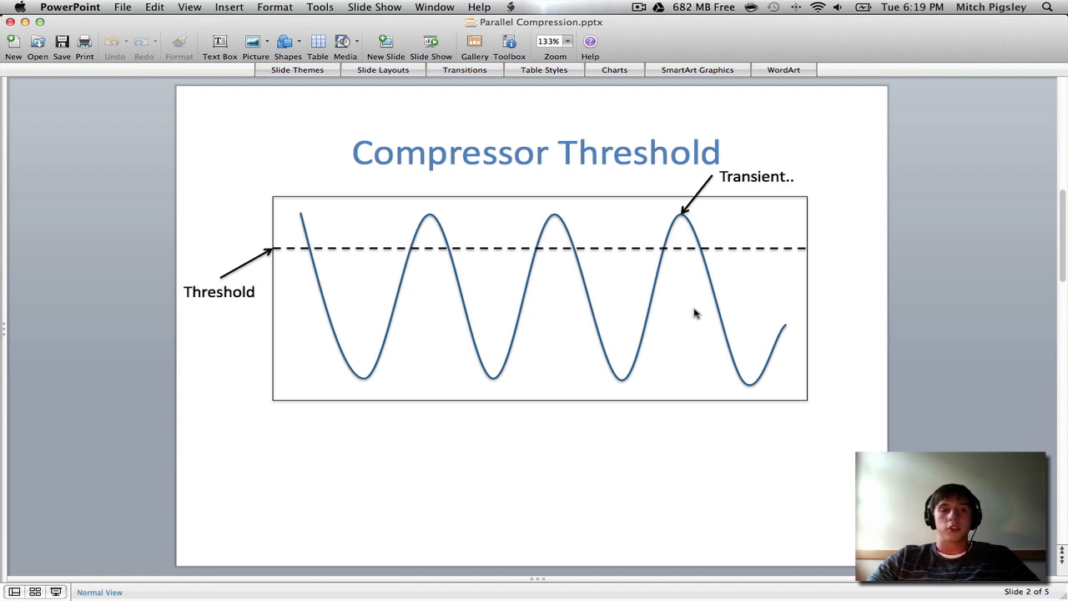
{"action": "mouse_move", "coordinate": [285, 260]}
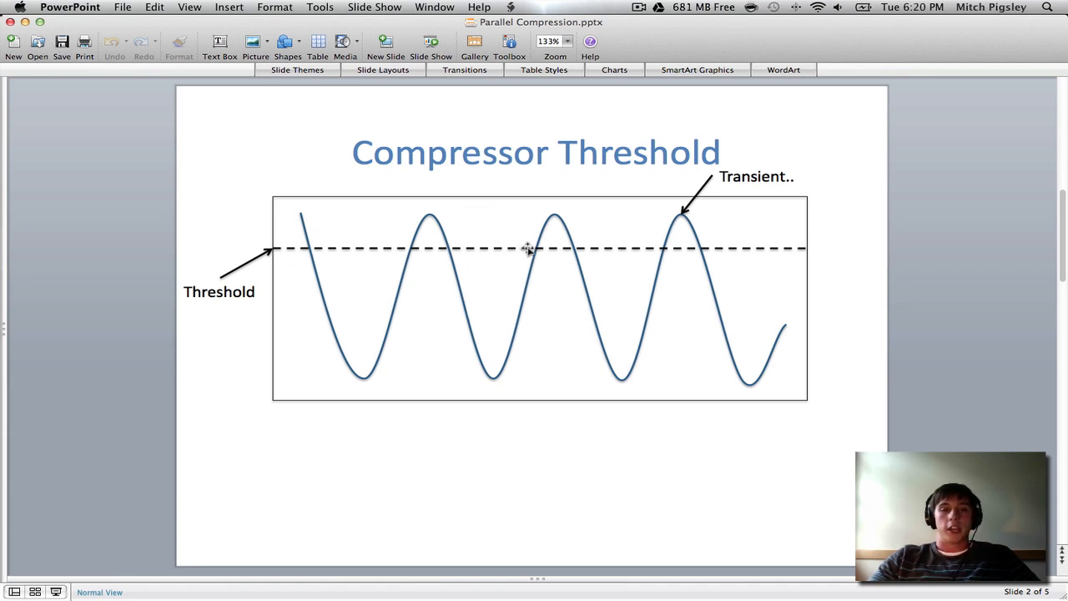
Advance the Parallel Compression deck past the Compressor Threshold slide to slide 3
{"action": "left_click", "coordinate": [529, 249]}
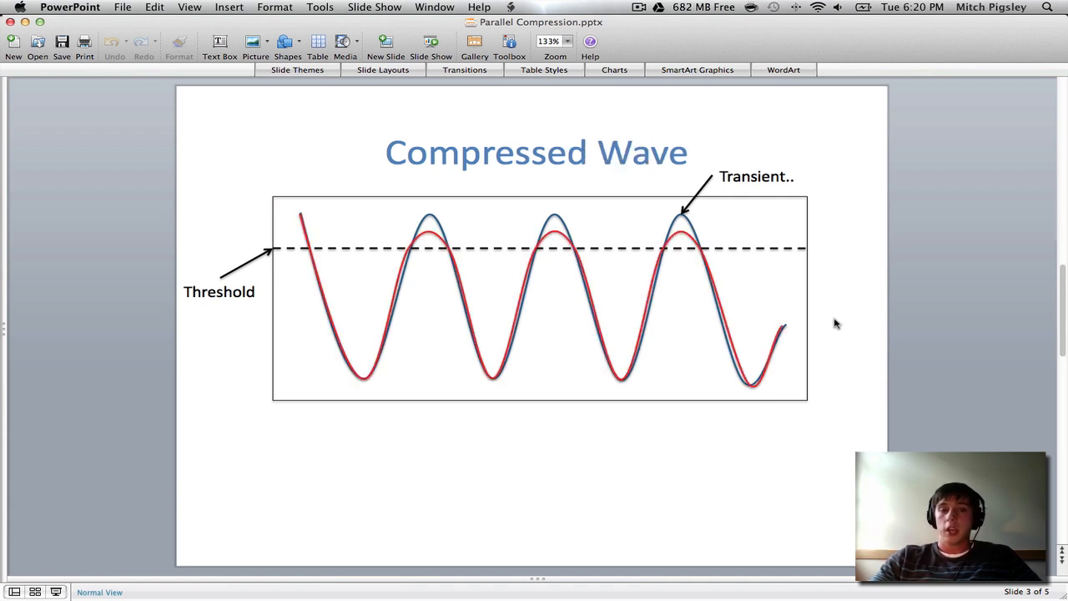
{"action": "mouse_move", "coordinate": [484, 228]}
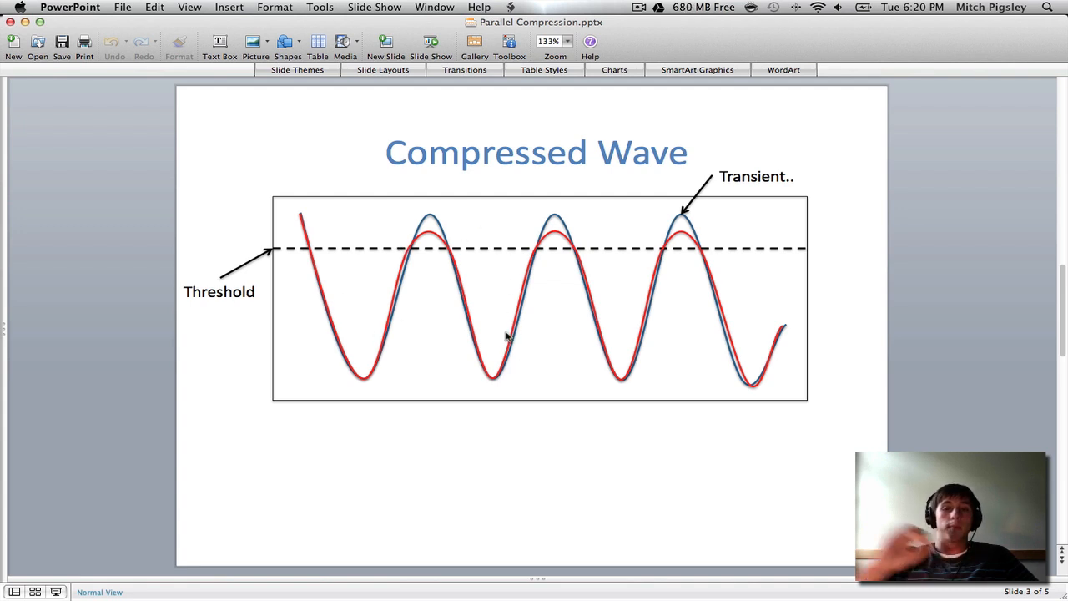
{"action": "mouse_move", "coordinate": [353, 416]}
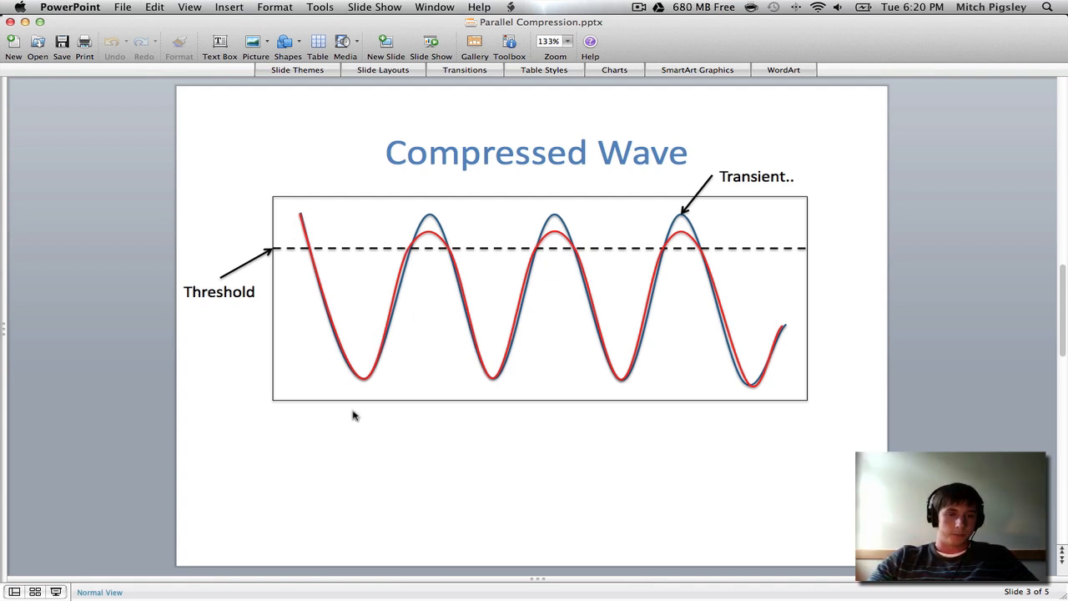
{"action": "mouse_move", "coordinate": [425, 243]}
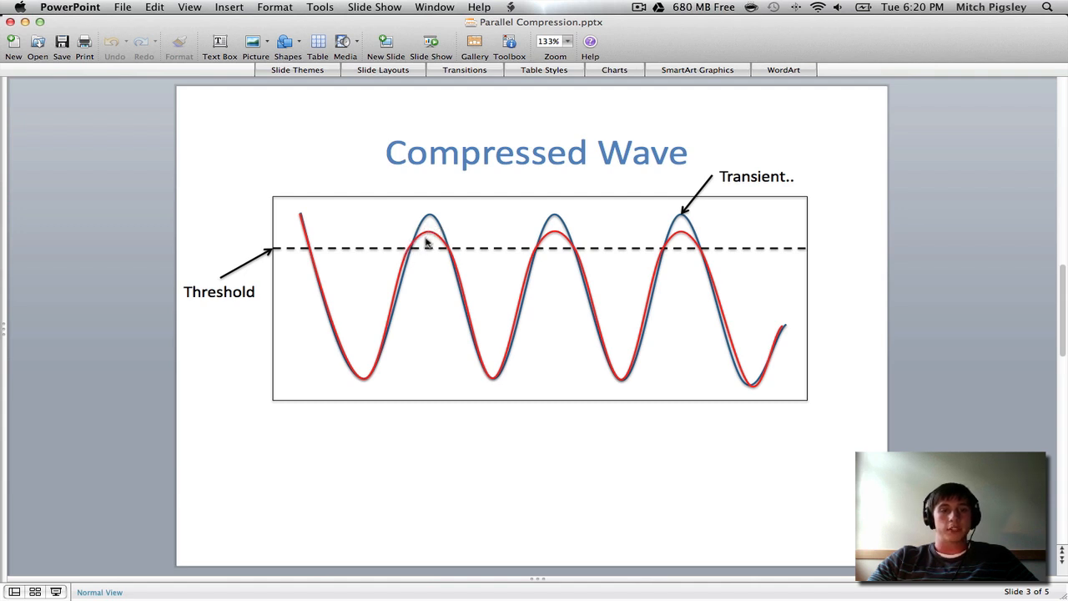
{"action": "mouse_move", "coordinate": [419, 257]}
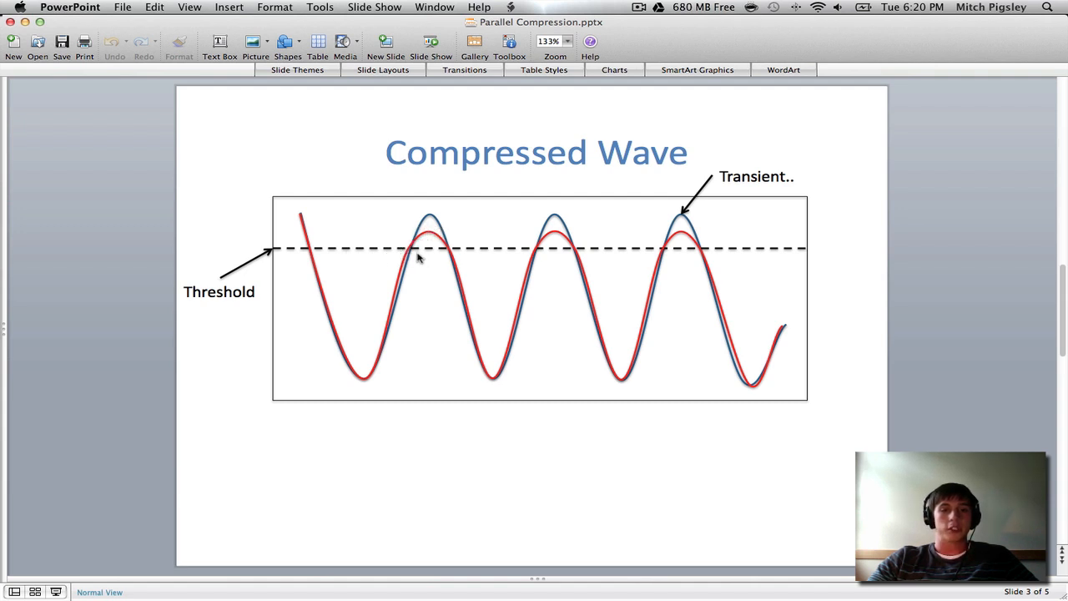
{"action": "mouse_move", "coordinate": [443, 257]}
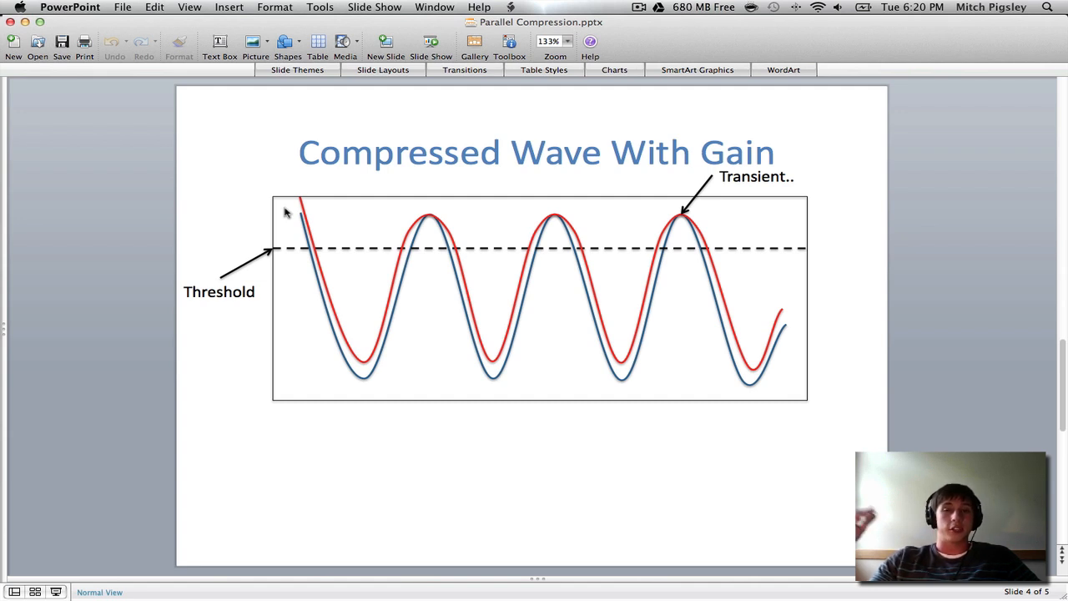
{"action": "mouse_move", "coordinate": [324, 236]}
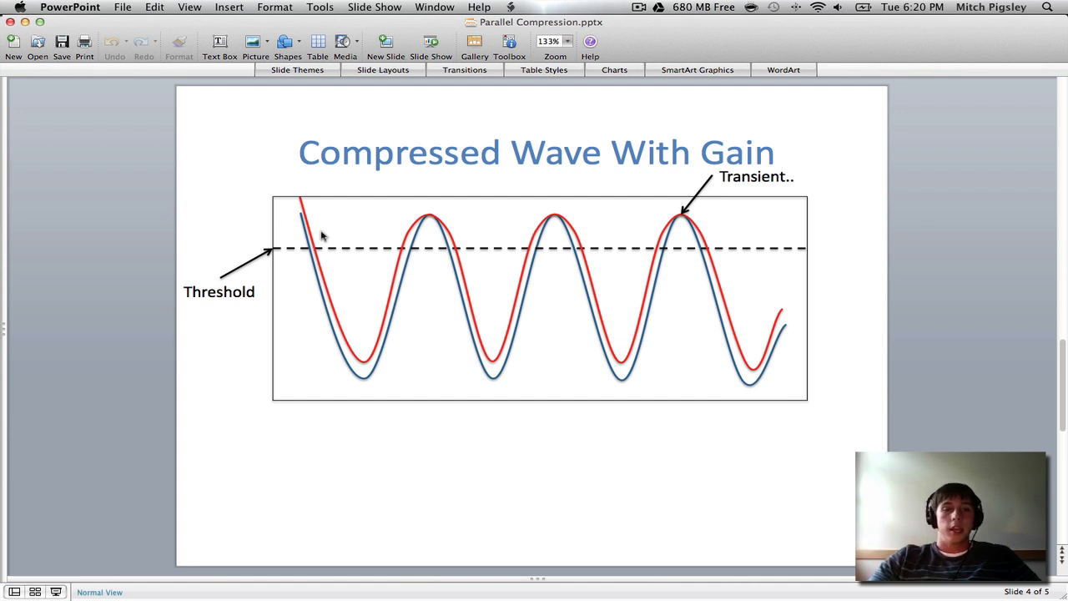
{"action": "mouse_move", "coordinate": [415, 221]}
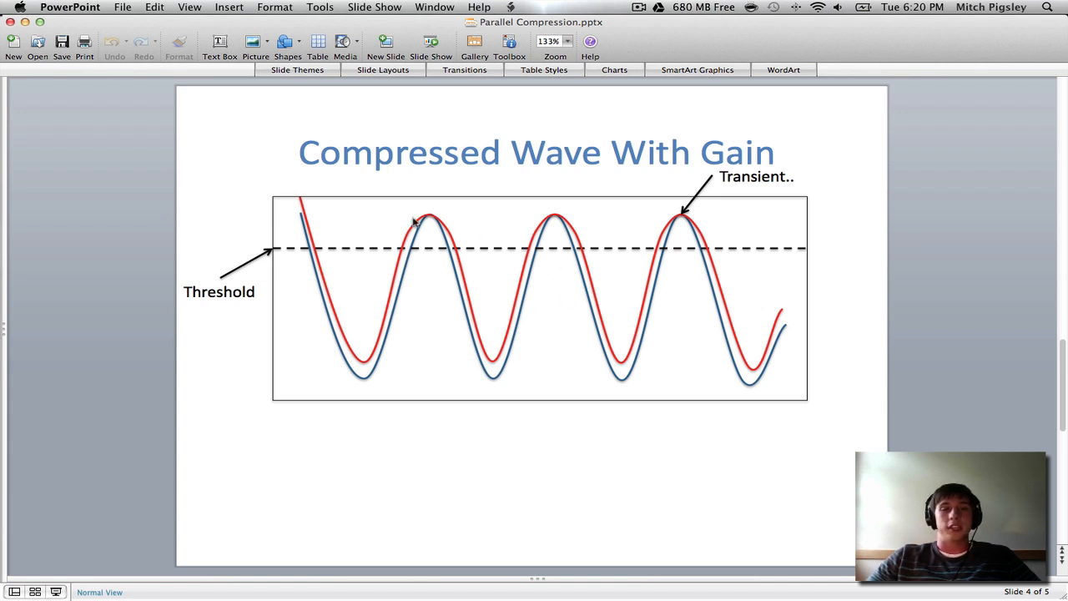
{"action": "mouse_move", "coordinate": [691, 274]}
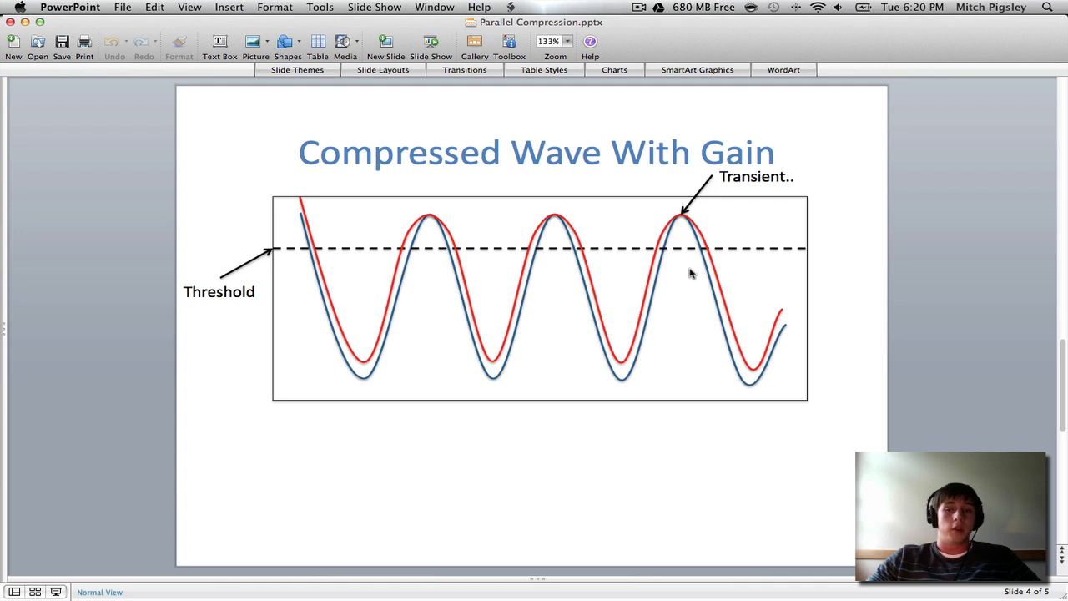
{"action": "mouse_move", "coordinate": [362, 378]}
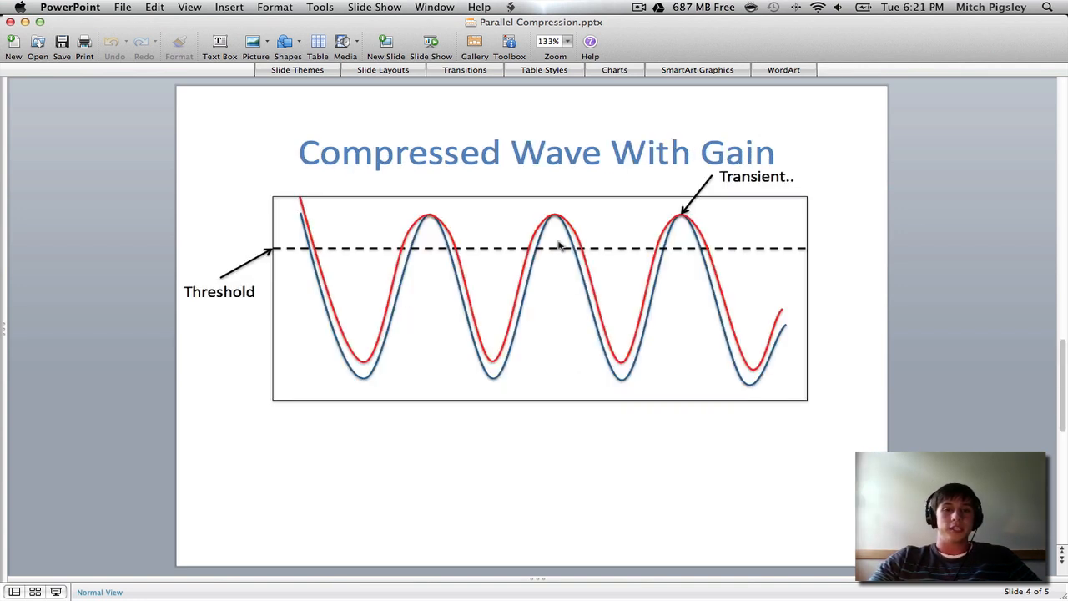
{"action": "mouse_move", "coordinate": [524, 245]}
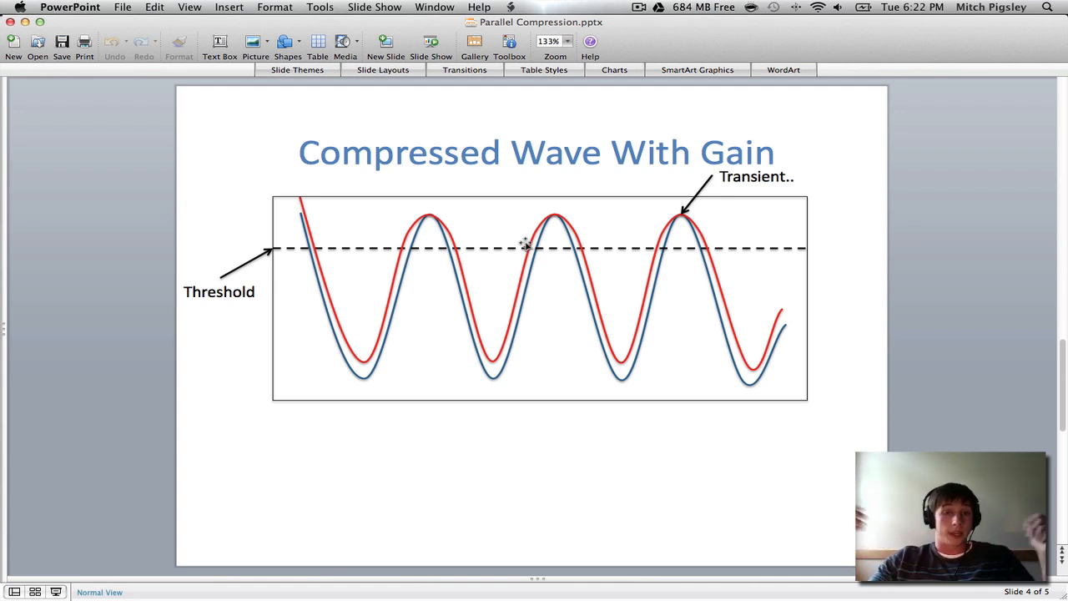
{"action": "mouse_move", "coordinate": [522, 280]}
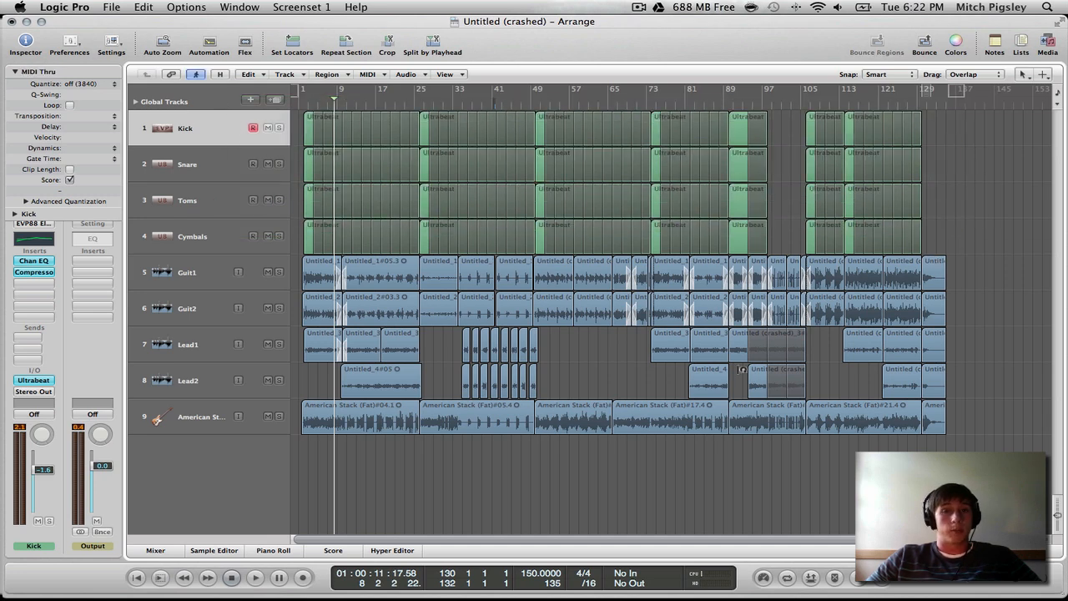
Open Logic Pro's Mixer, showing every channel strip with sends, bus routing and Aux 1–3
{"action": "left_click", "coordinate": [155, 550]}
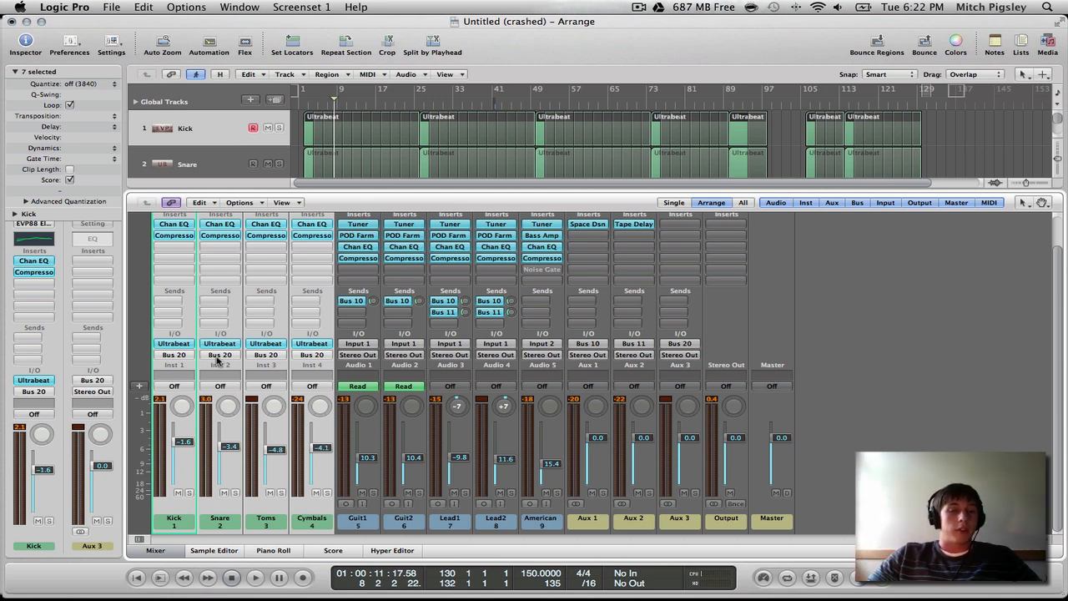
{"action": "mouse_move", "coordinate": [737, 313]}
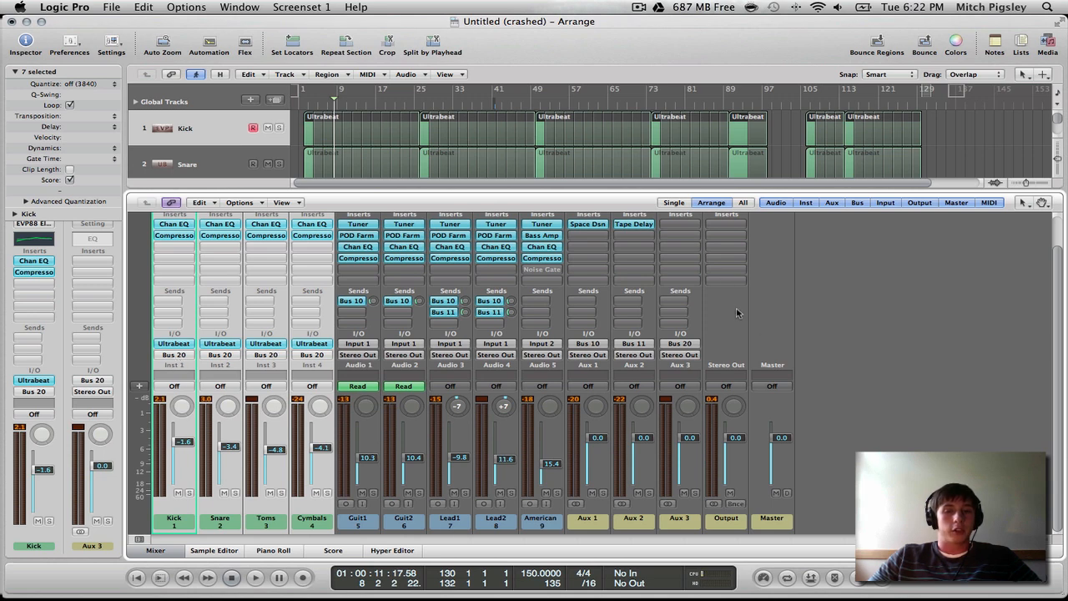
{"action": "mouse_move", "coordinate": [676, 475]}
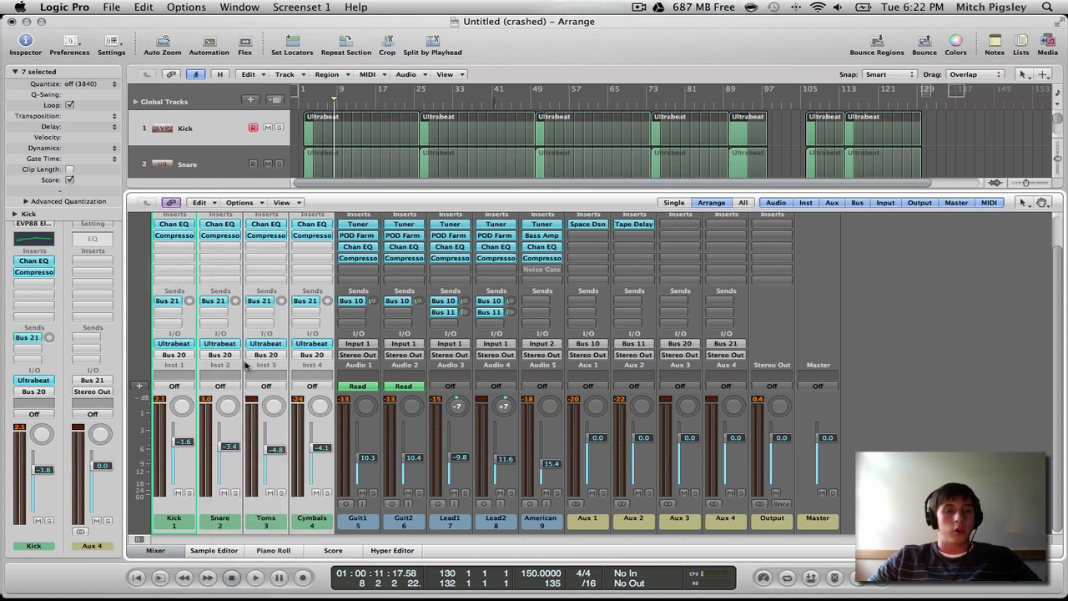
{"action": "mouse_move", "coordinate": [197, 334]}
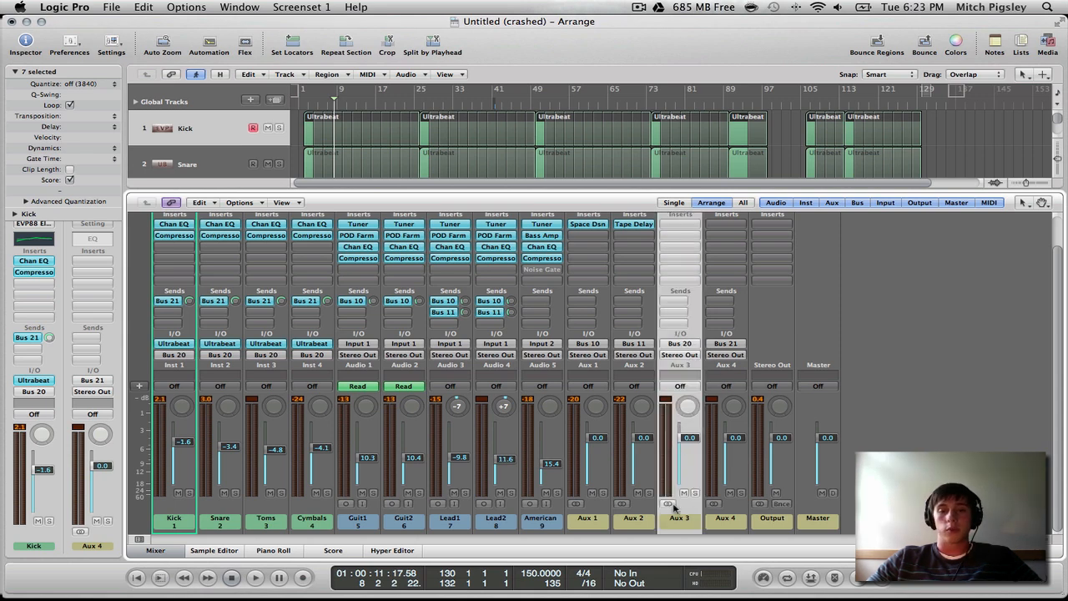
{"action": "mouse_move", "coordinate": [697, 350]}
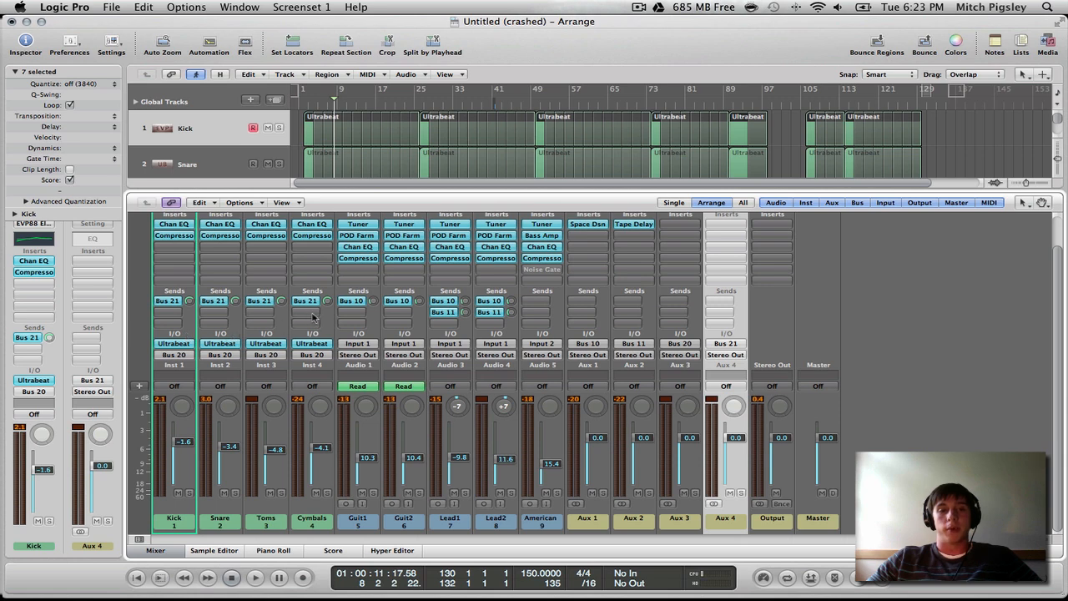
{"action": "mouse_move", "coordinate": [726, 350]}
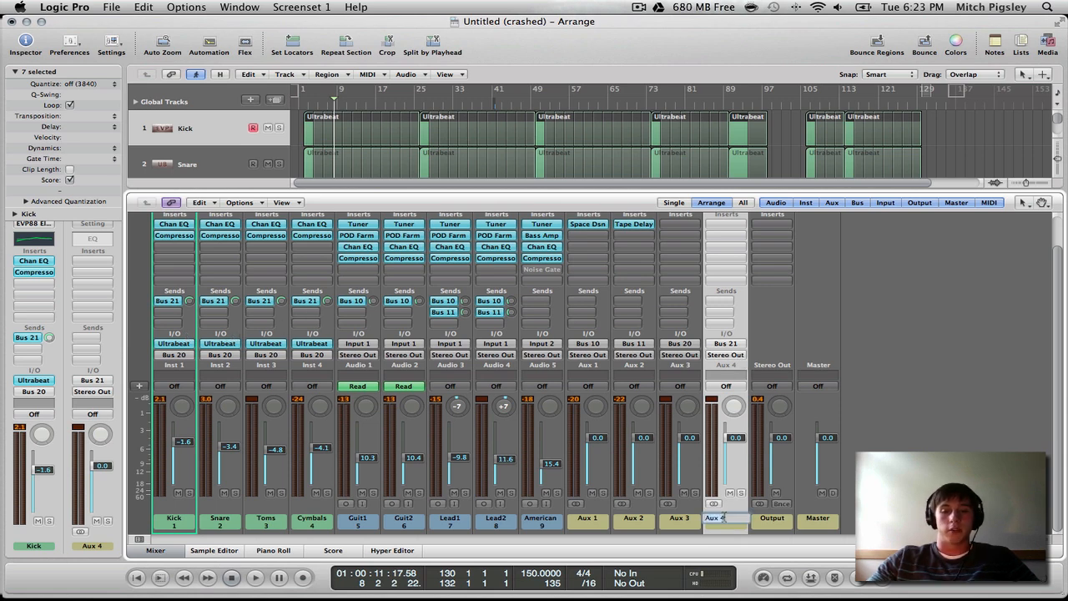
Finish naming Aux 4 'DrumPara', then rename Aux 3 to 'DrumMast'
{"action": "type", "text": "DrumPara"}
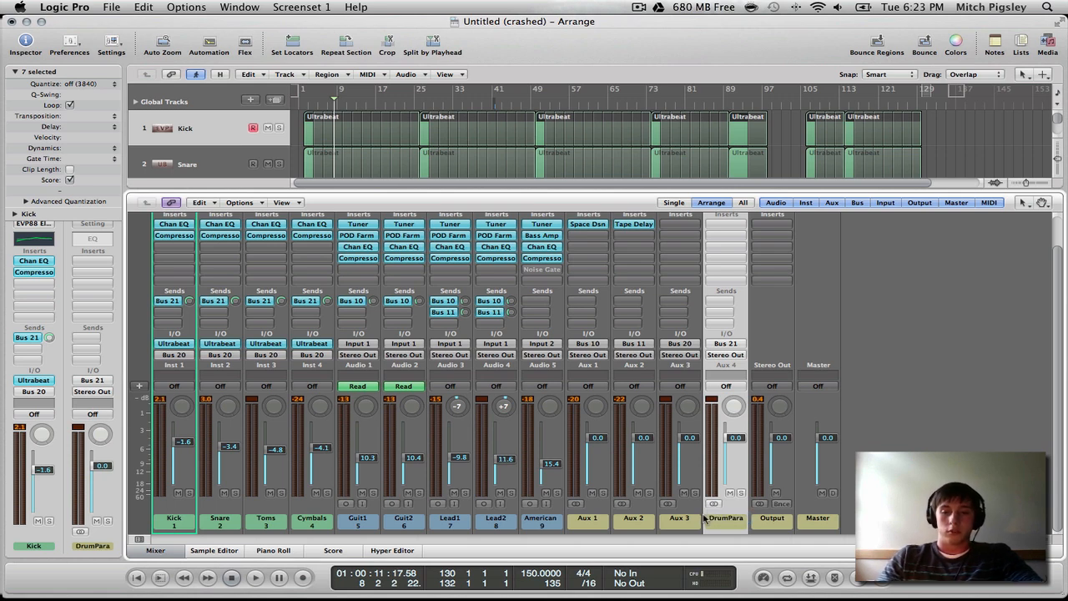
{"action": "double_click", "coordinate": [679, 518]}
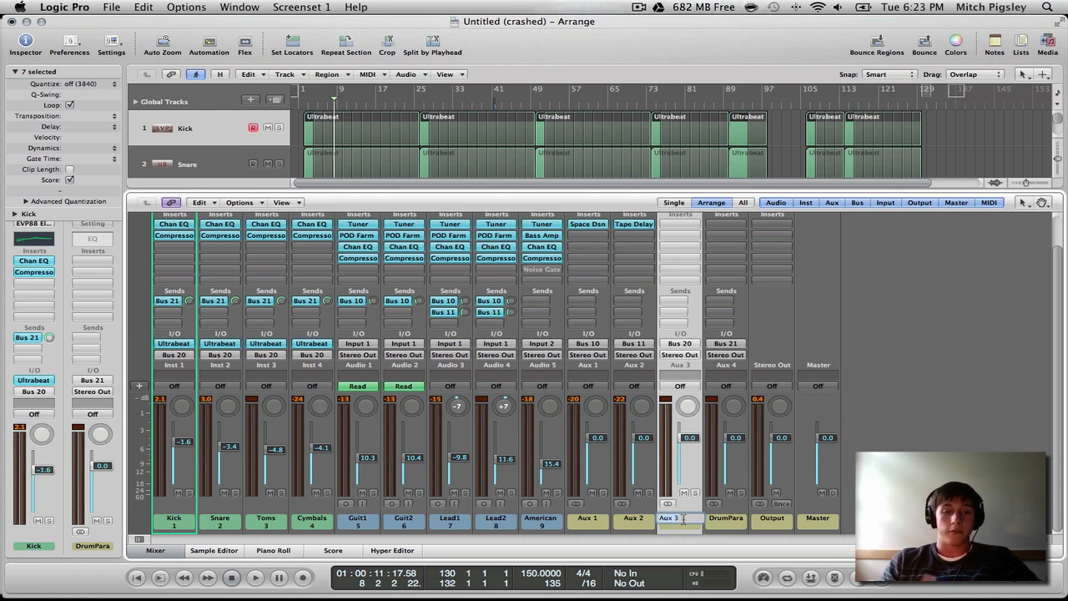
{"action": "double_click", "coordinate": [666, 518]}
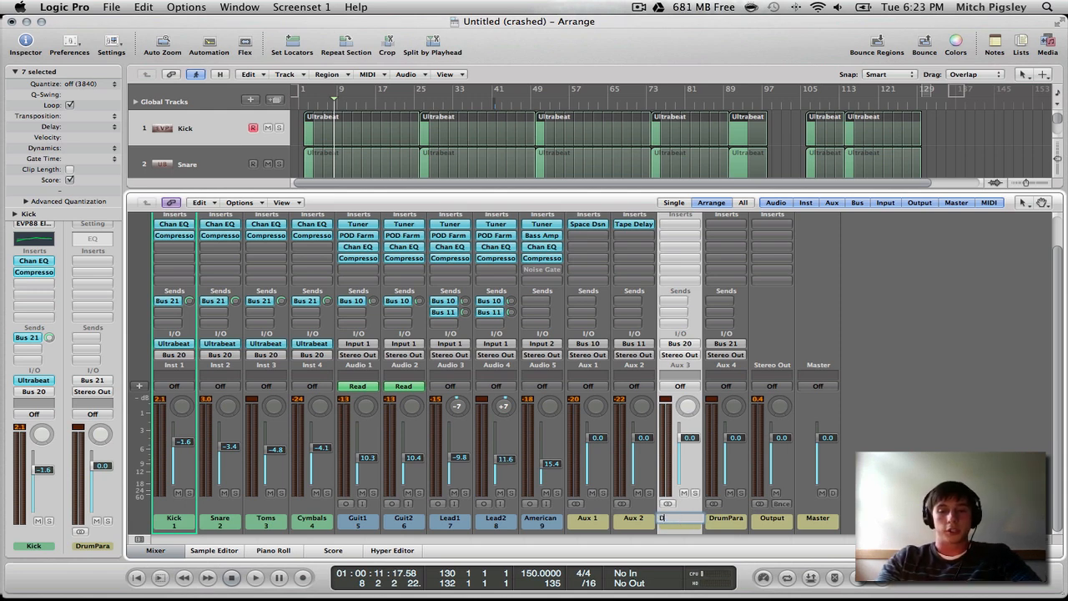
{"action": "type", "text": "DrumMast"}
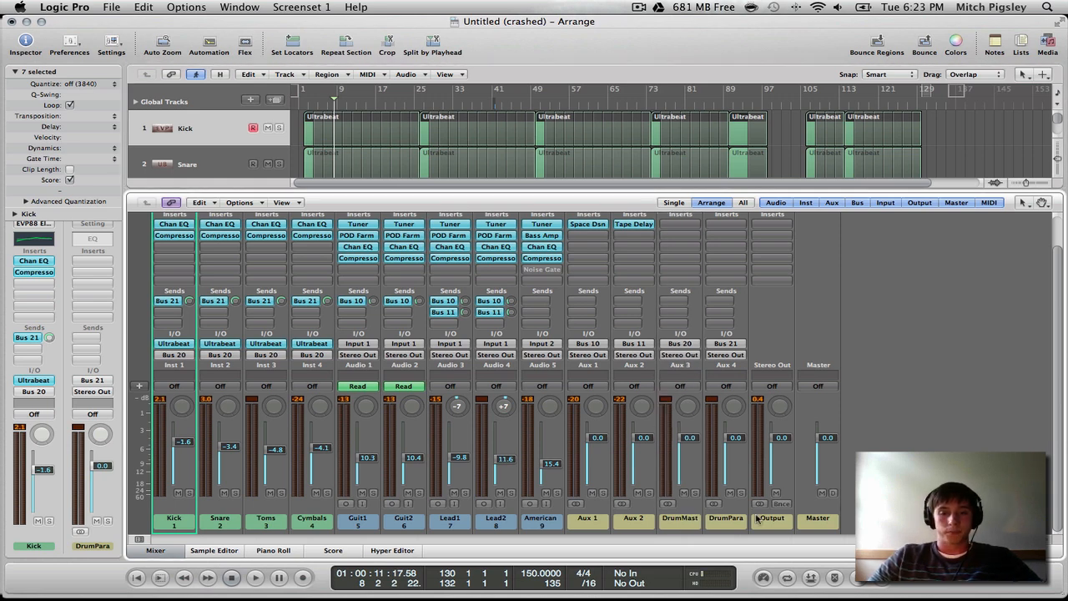
Select DrumMast, then pull the DrumPara fader down to about -4.8 dB
{"action": "left_click", "coordinate": [680, 518]}
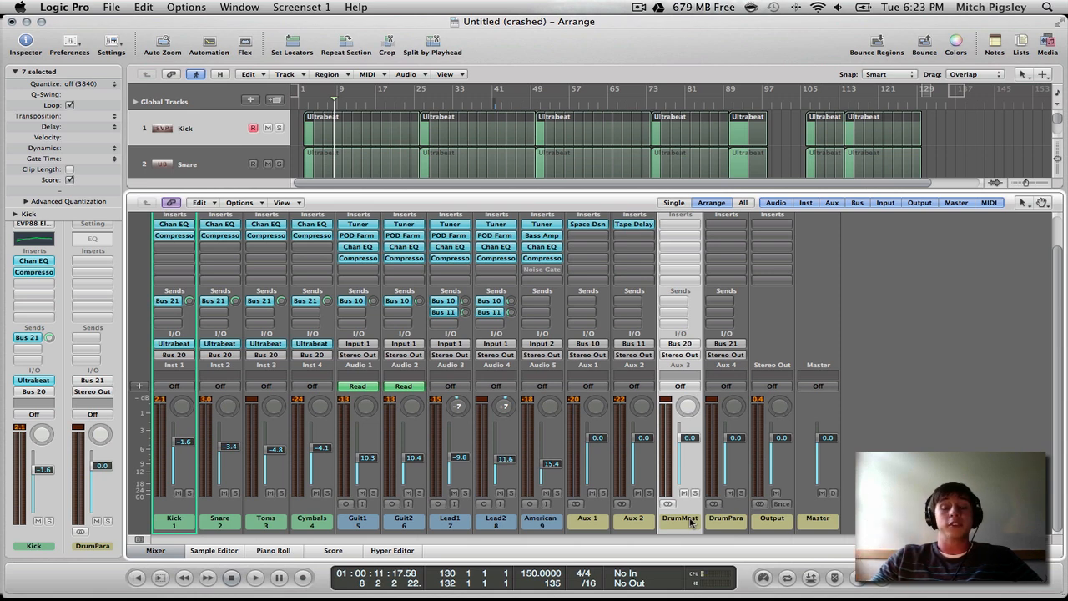
{"action": "mouse_move", "coordinate": [714, 527]}
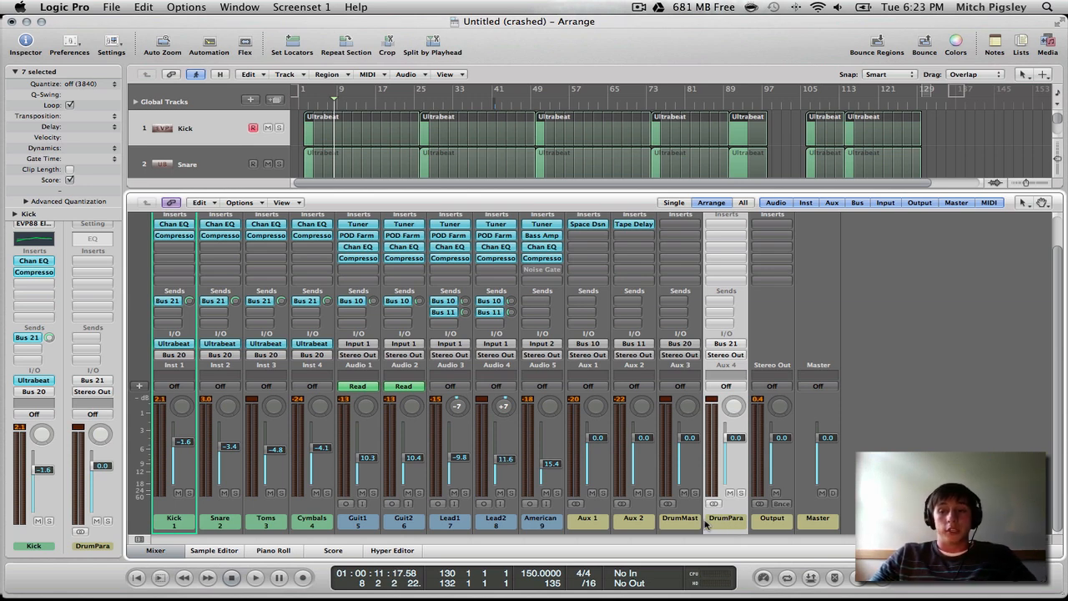
{"action": "mouse_move", "coordinate": [534, 544]}
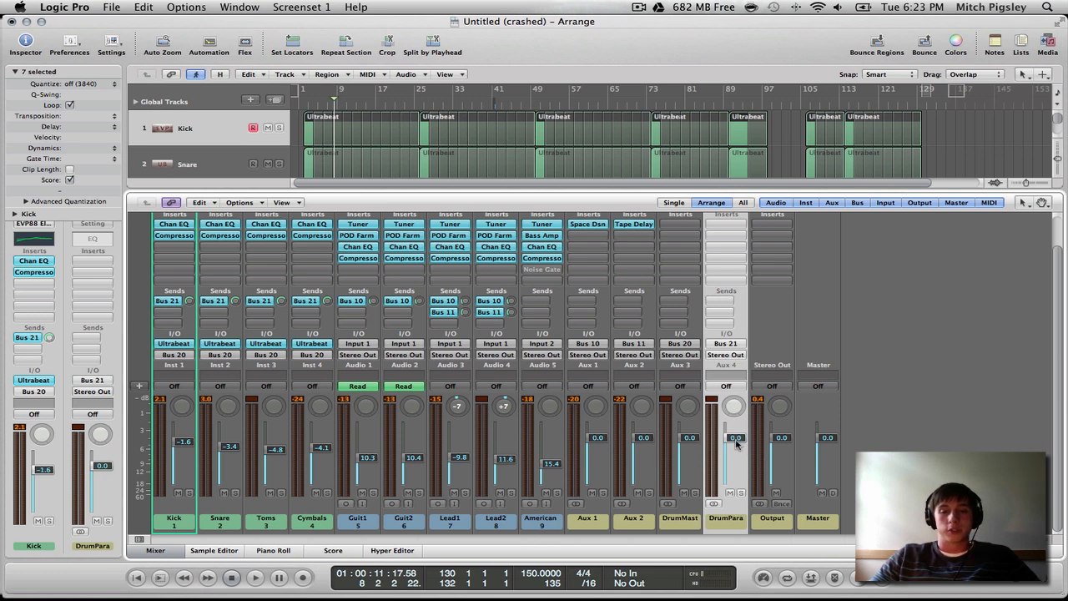
{"action": "left_click_drag", "start_coordinate": [734, 437], "coordinate": [734, 442]}
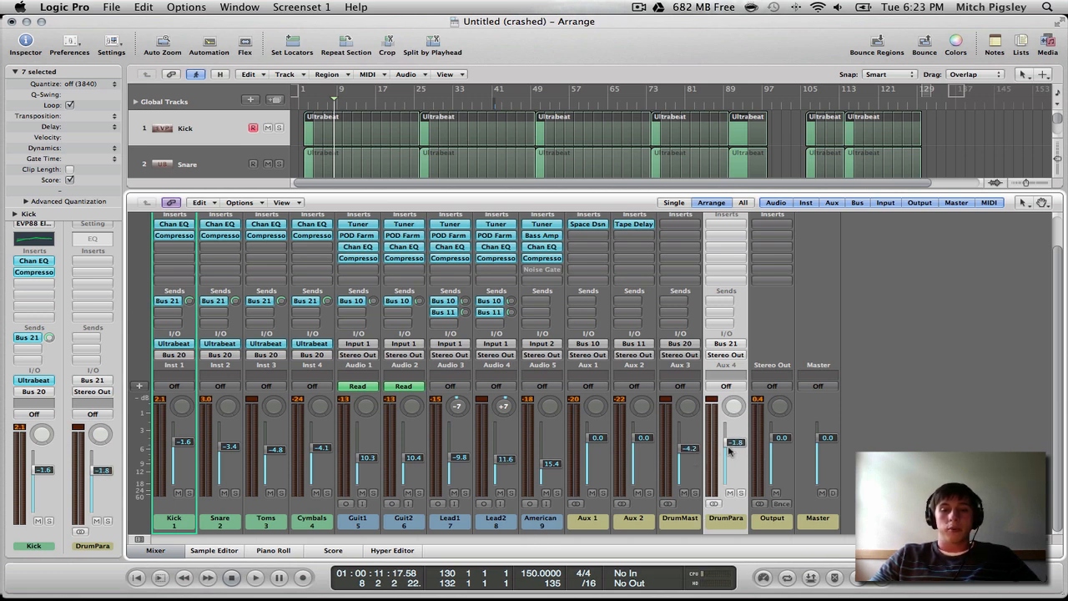
{"action": "left_click_drag", "start_coordinate": [736, 441], "coordinate": [736, 457]}
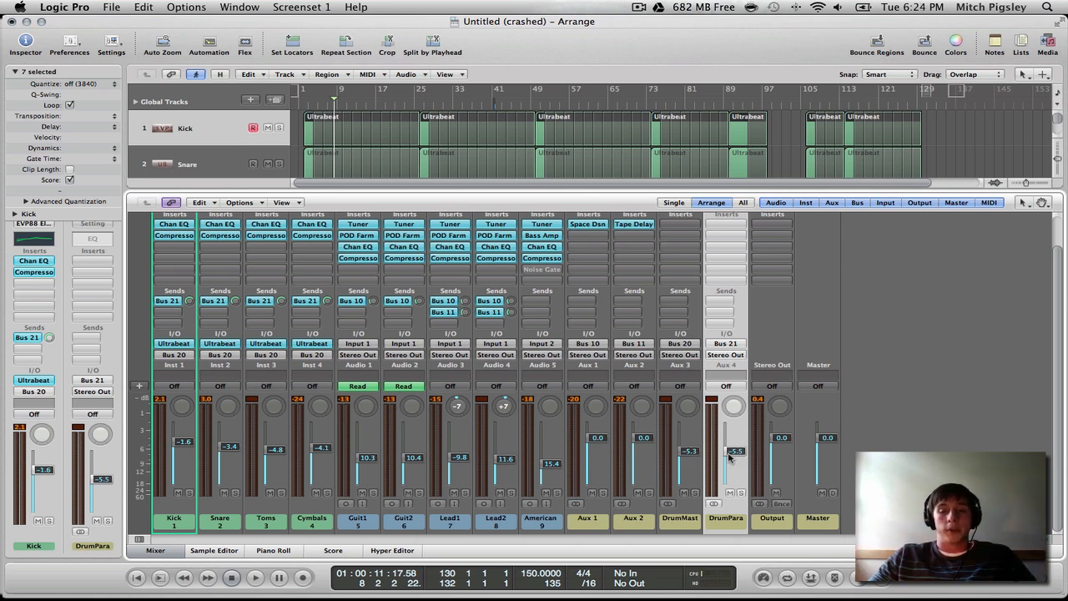
{"action": "left_click_drag", "start_coordinate": [726, 457], "coordinate": [726, 451]}
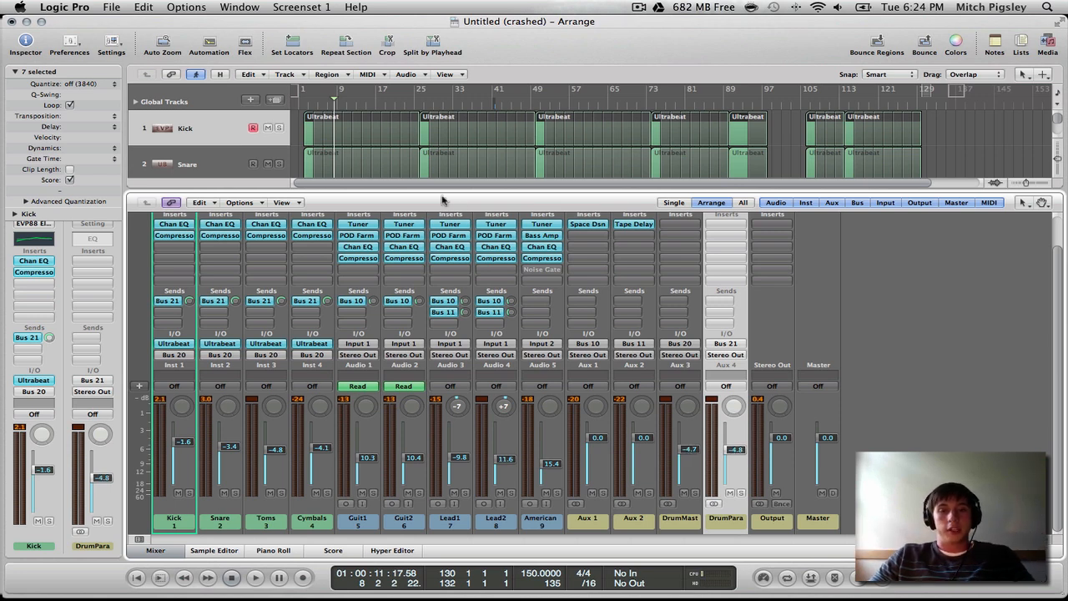
{"action": "mouse_move", "coordinate": [655, 464]}
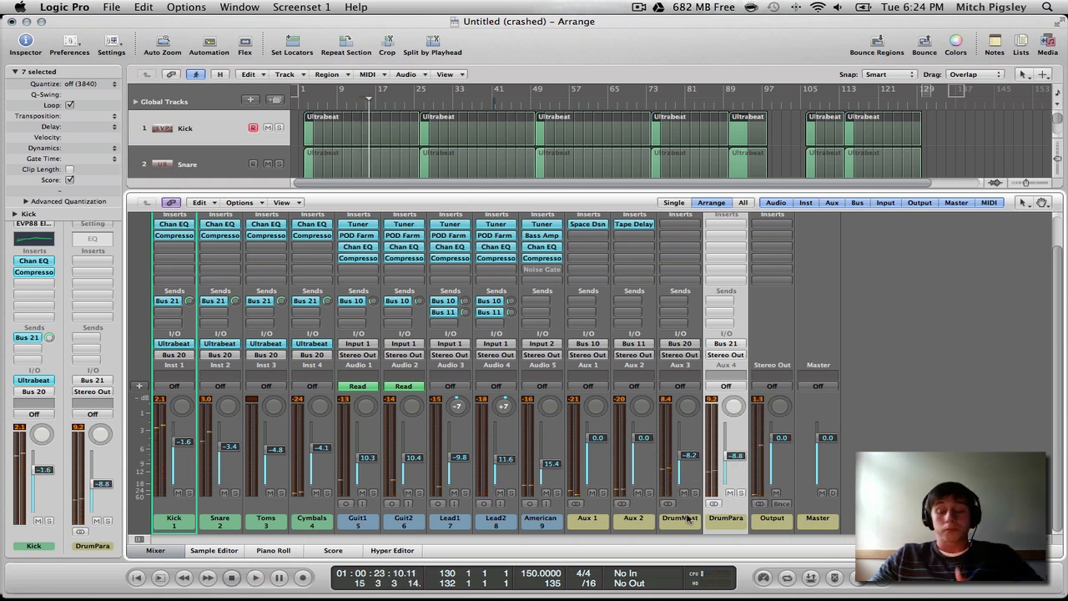
{"action": "mouse_move", "coordinate": [668, 446]}
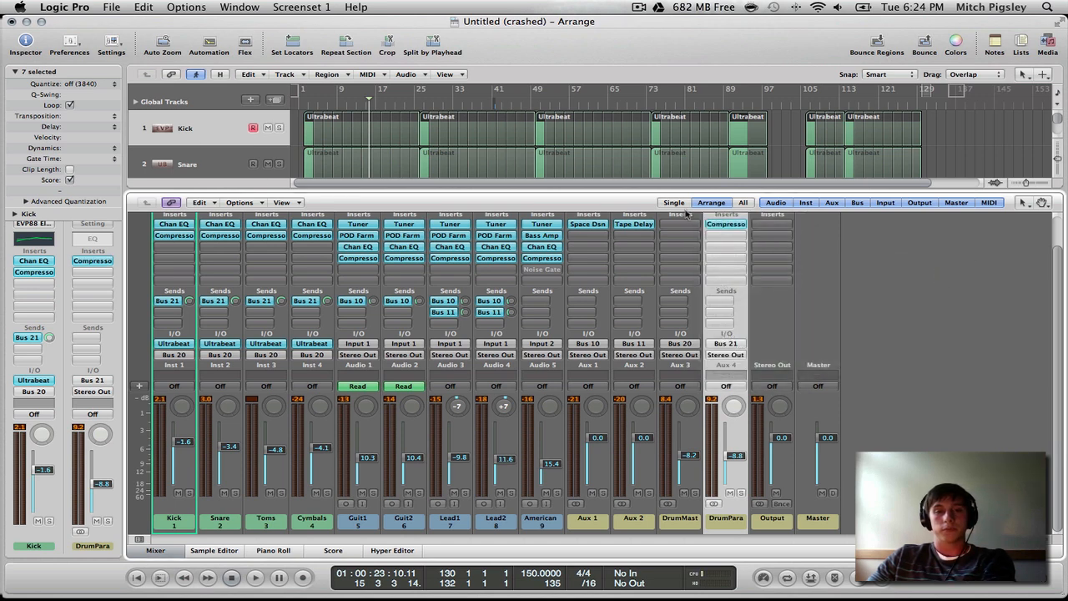
Switch DrumPara's Compressor to the Opto circuit with 12:1 ratio and 0.5 knee
{"action": "left_click", "coordinate": [725, 224]}
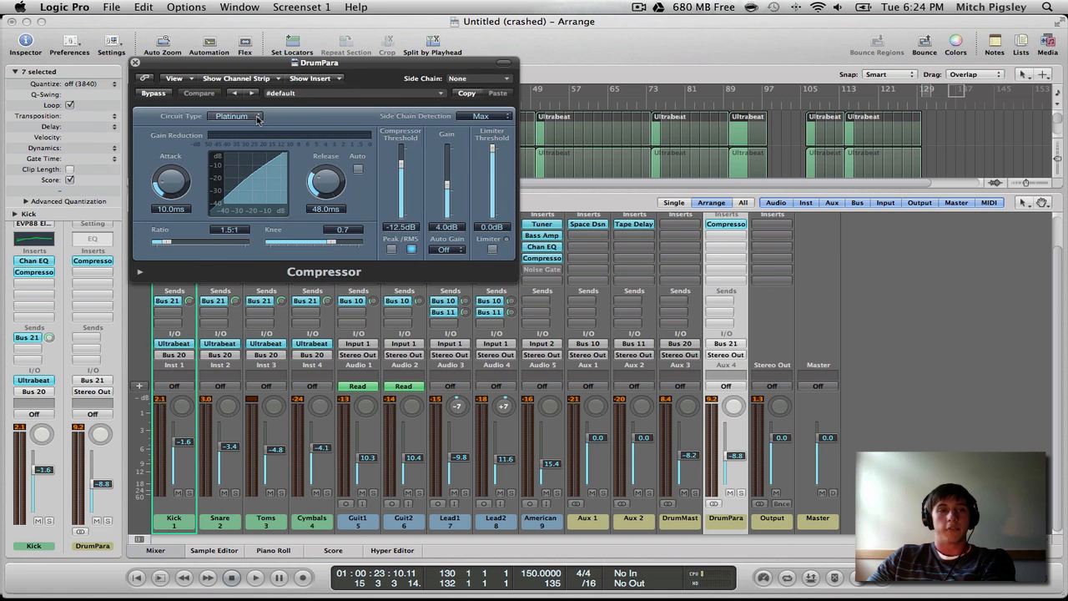
{"action": "left_click", "coordinate": [237, 116]}
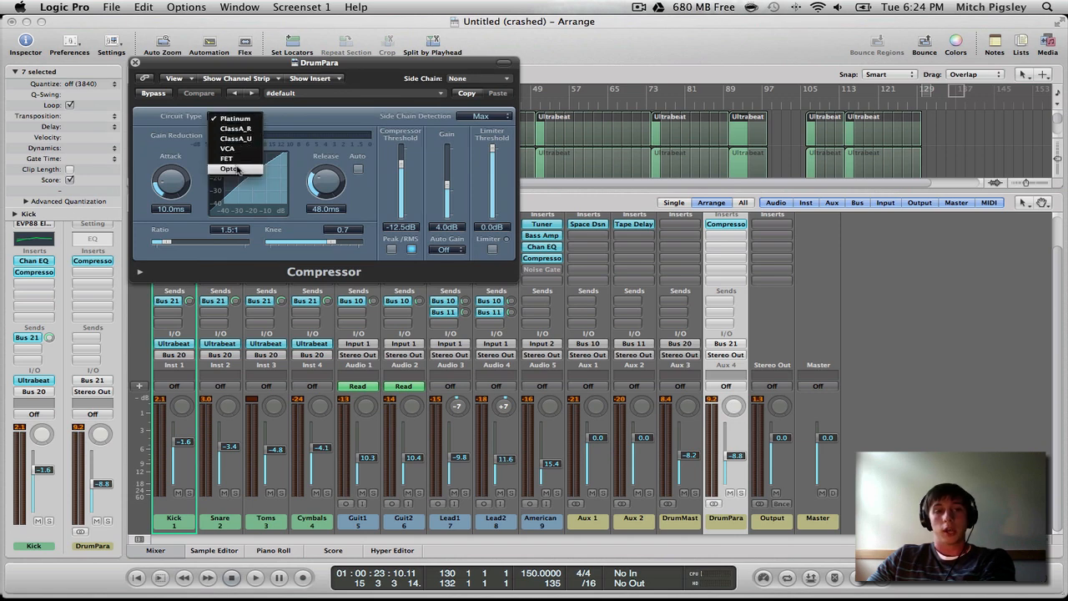
{"action": "left_click", "coordinate": [233, 169]}
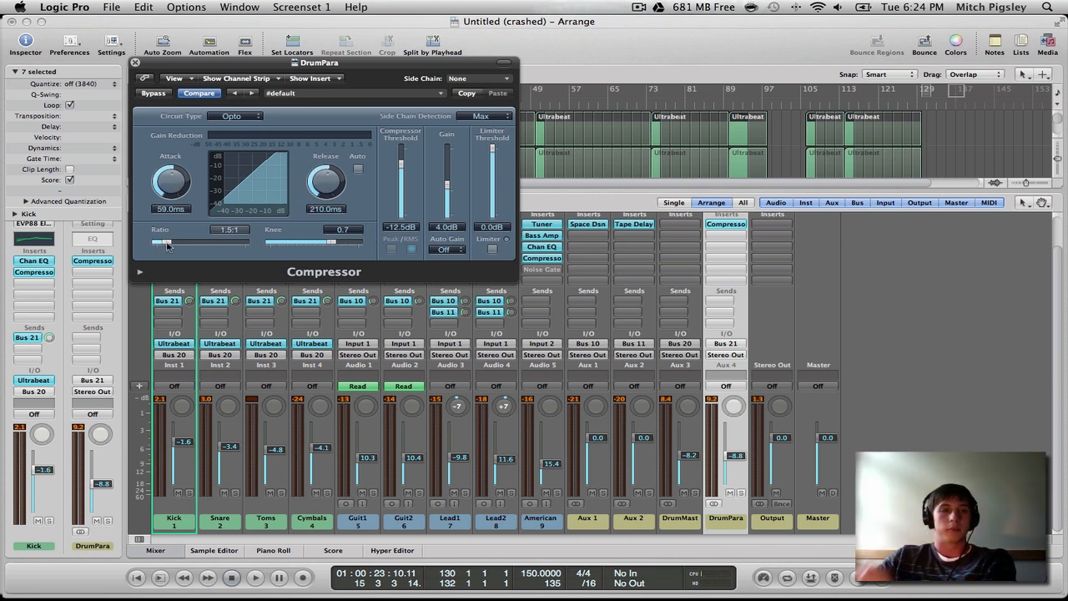
{"action": "left_click_drag", "start_coordinate": [167, 242], "coordinate": [218, 242]}
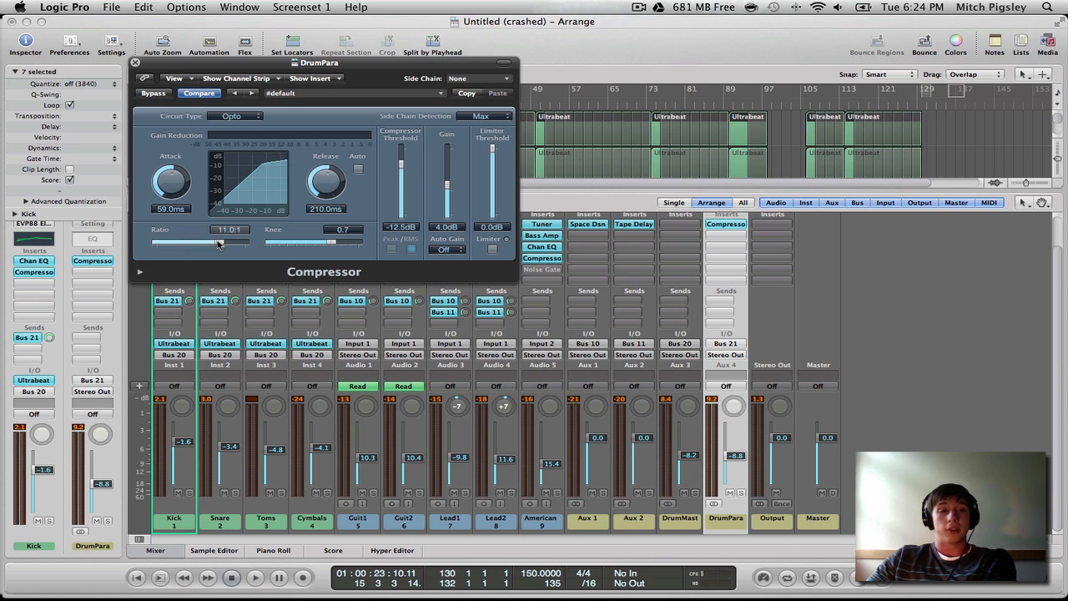
{"action": "left_click_drag", "start_coordinate": [200, 242], "coordinate": [221, 242]}
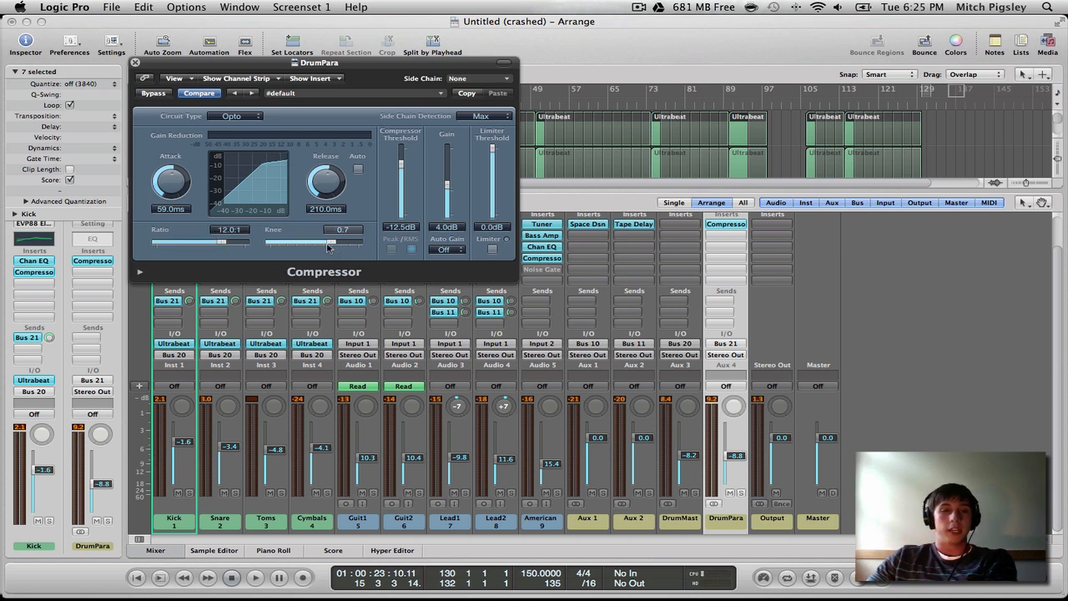
{"action": "left_click_drag", "start_coordinate": [330, 242], "coordinate": [313, 242]}
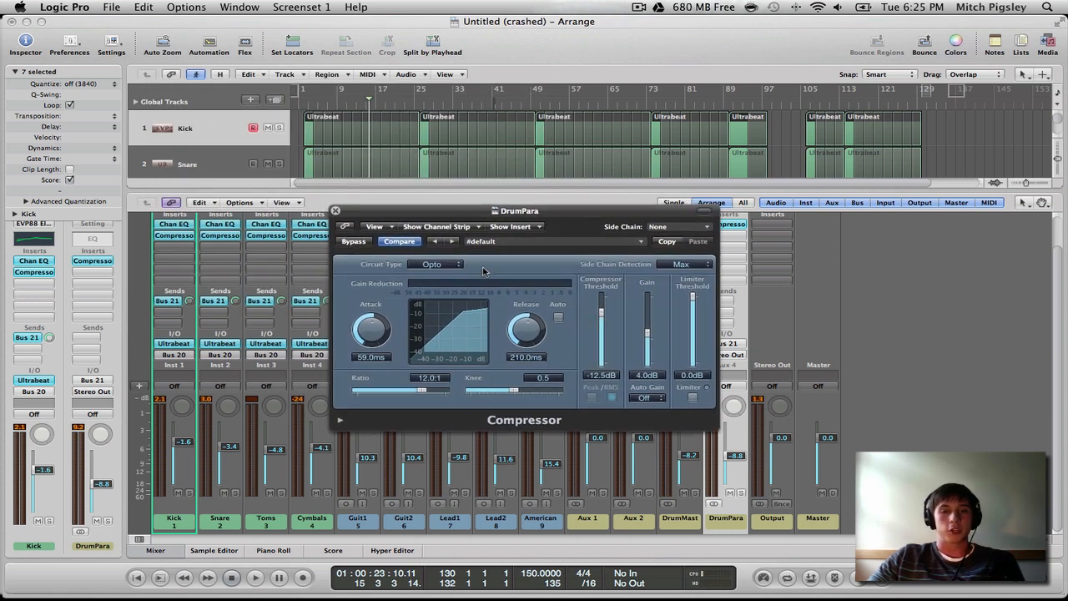
{"action": "mouse_move", "coordinate": [475, 301]}
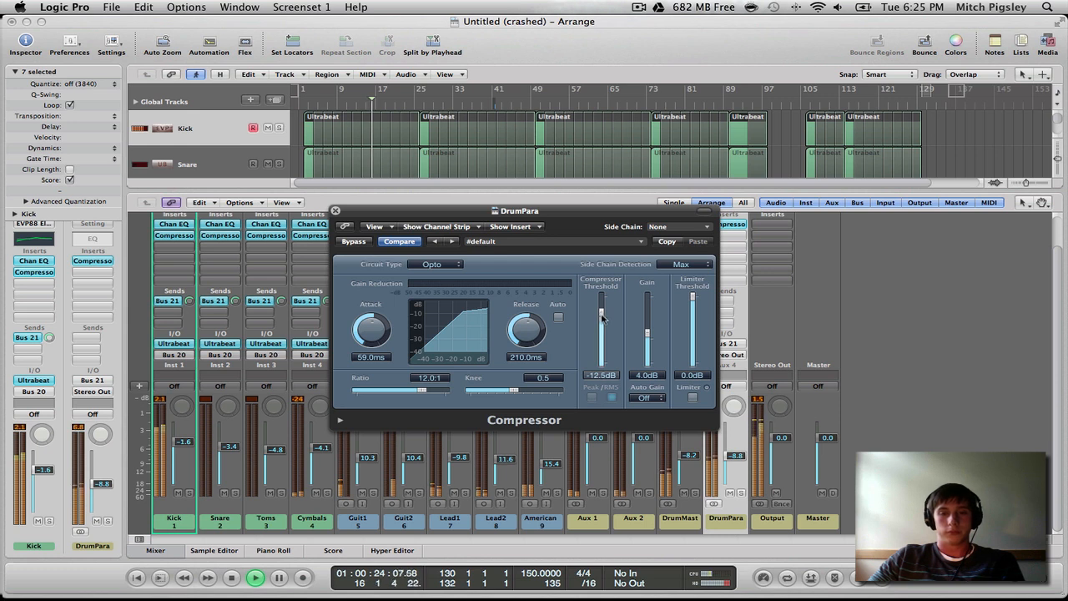
Pull DrumPara's compressor threshold down to -37 dB and solo the DrumPara bus
{"action": "left_click_drag", "start_coordinate": [603, 321], "coordinate": [603, 342]}
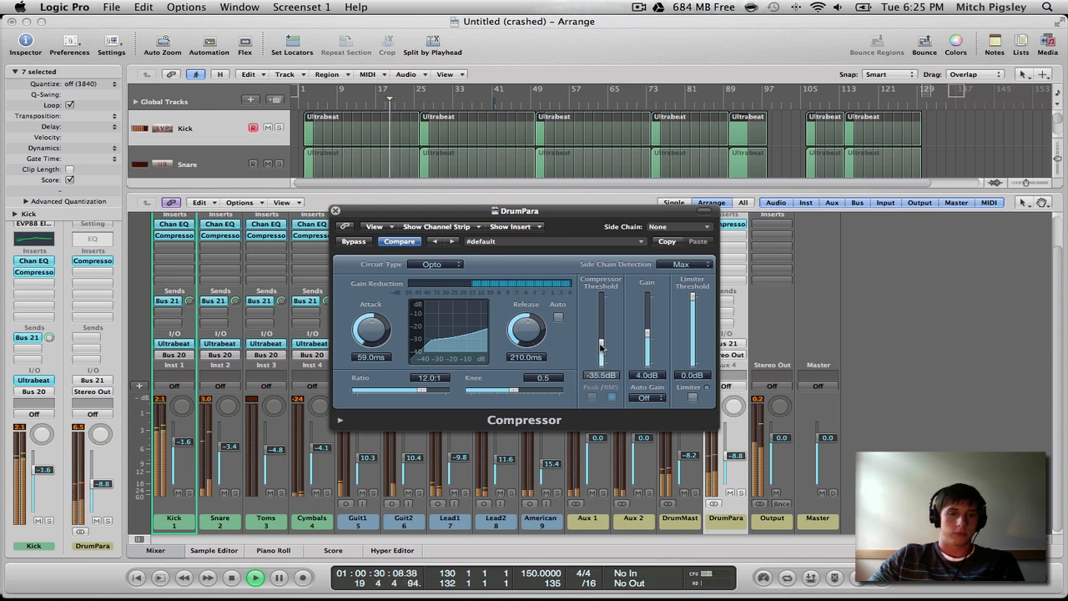
{"action": "left_click_drag", "start_coordinate": [601, 342], "coordinate": [601, 350]}
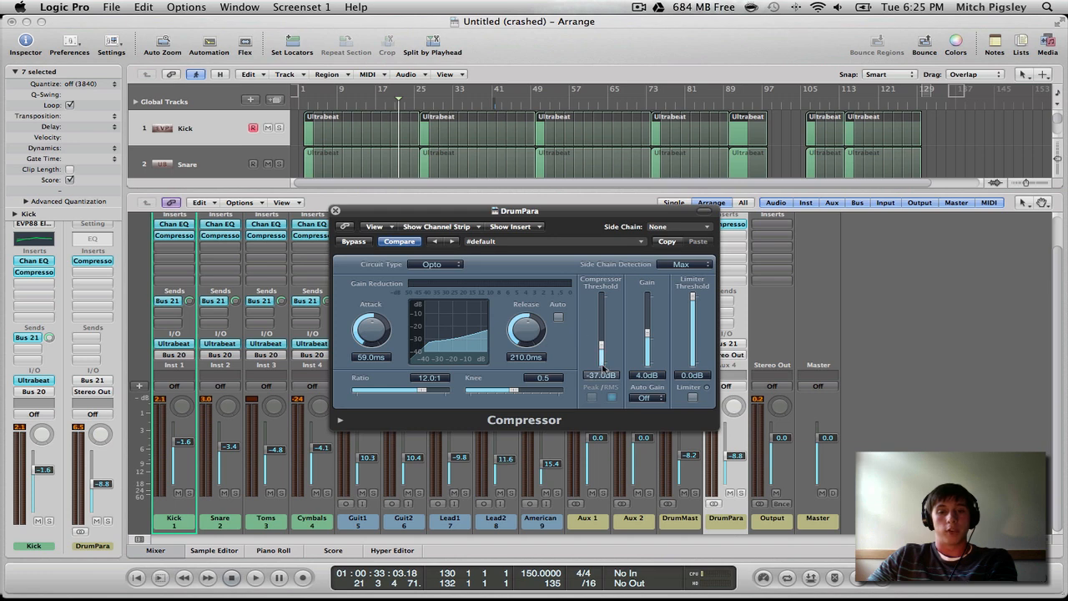
{"action": "left_click_drag", "start_coordinate": [519, 211], "coordinate": [469, 167]}
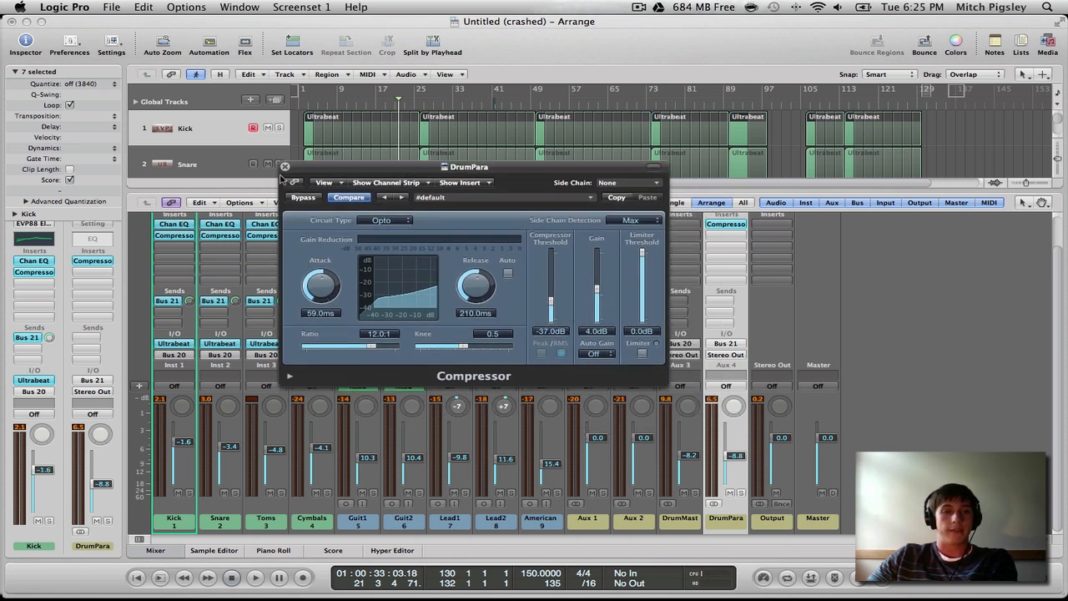
{"action": "left_click", "coordinate": [284, 166]}
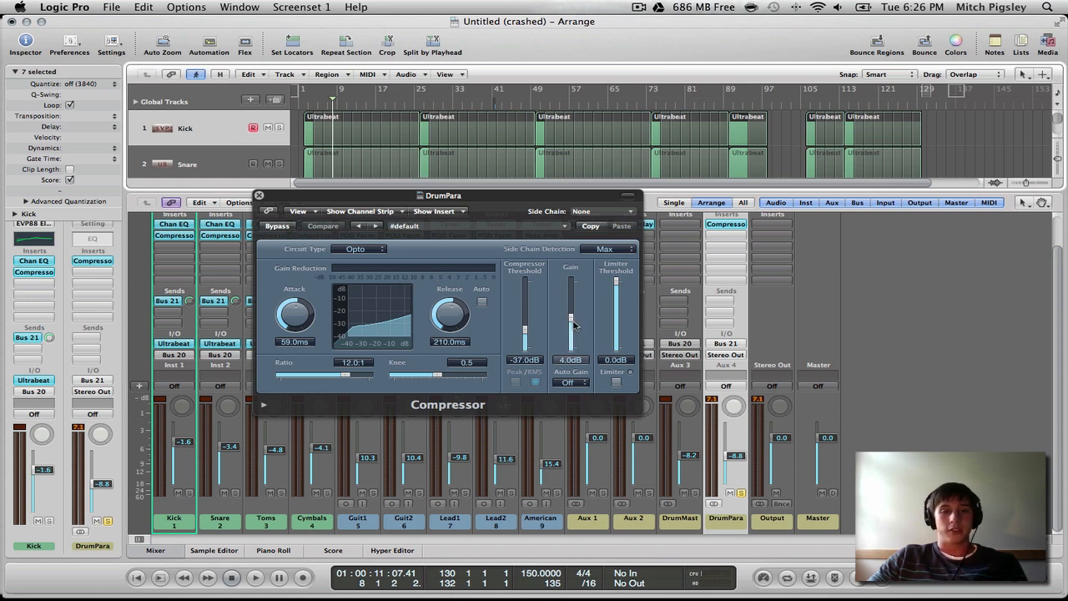
{"action": "mouse_move", "coordinate": [573, 324]}
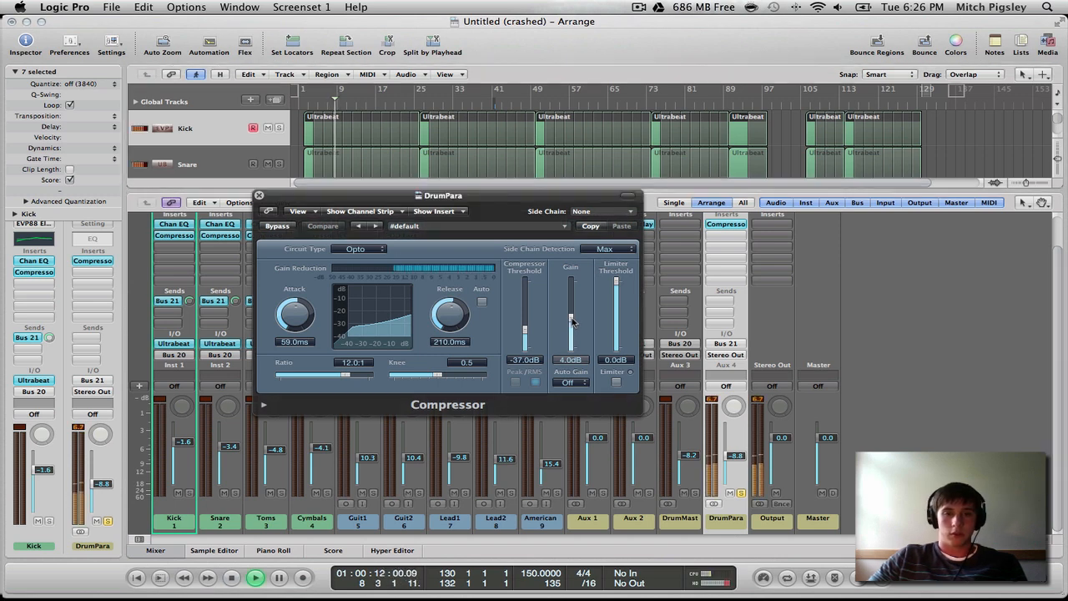
Set the DrumPara compressor's makeup gain to about 7 dB
{"action": "left_click_drag", "start_coordinate": [571, 326], "coordinate": [571, 313]}
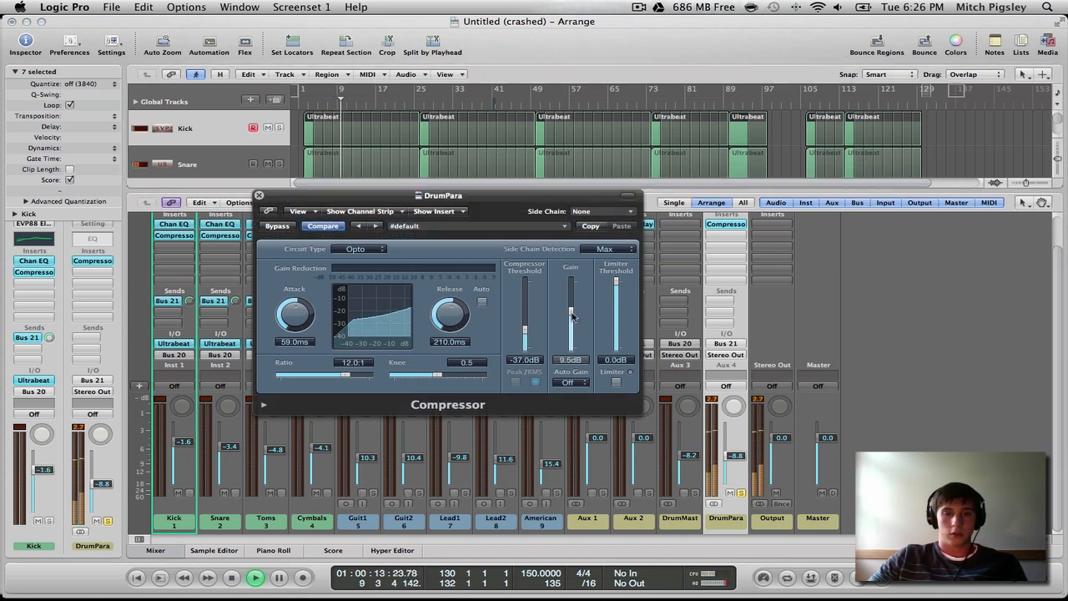
{"action": "left_click_drag", "start_coordinate": [572, 305], "coordinate": [572, 317]}
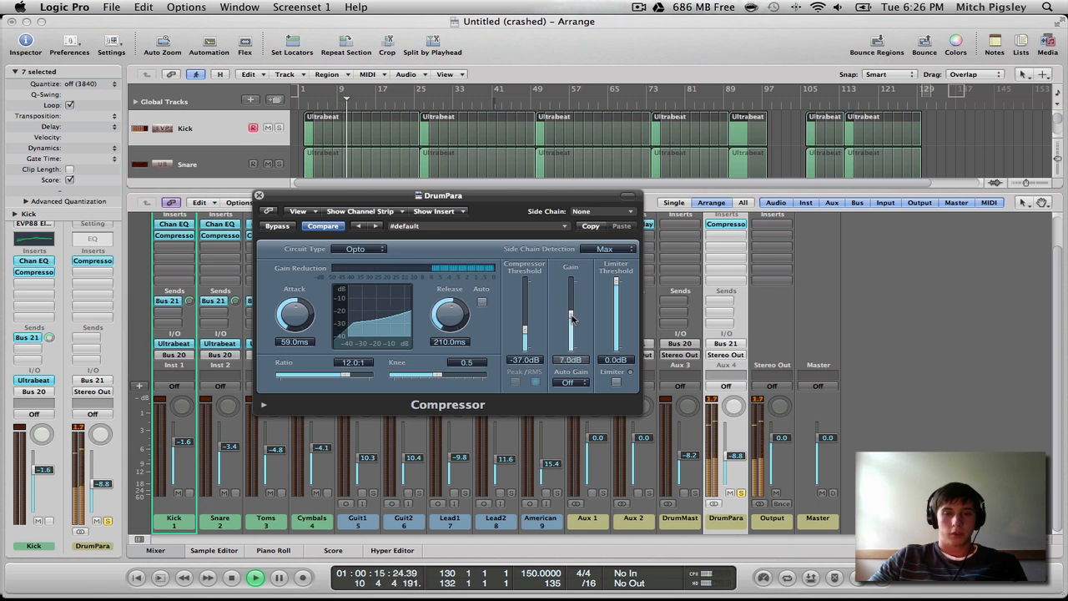
{"action": "left_click_drag", "start_coordinate": [570, 325], "coordinate": [570, 313]}
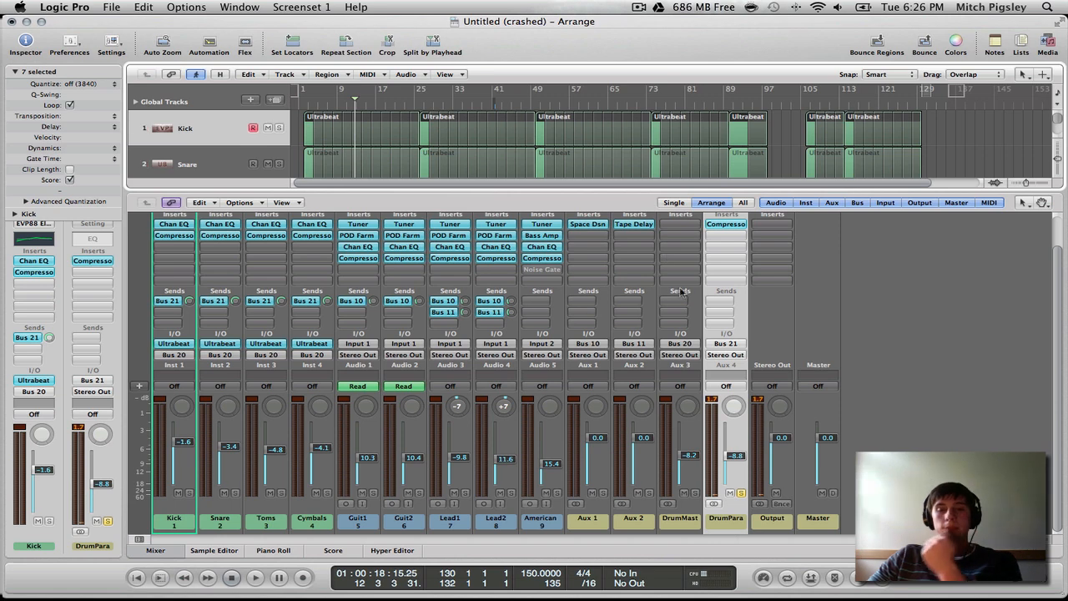
{"action": "mouse_move", "coordinate": [715, 472]}
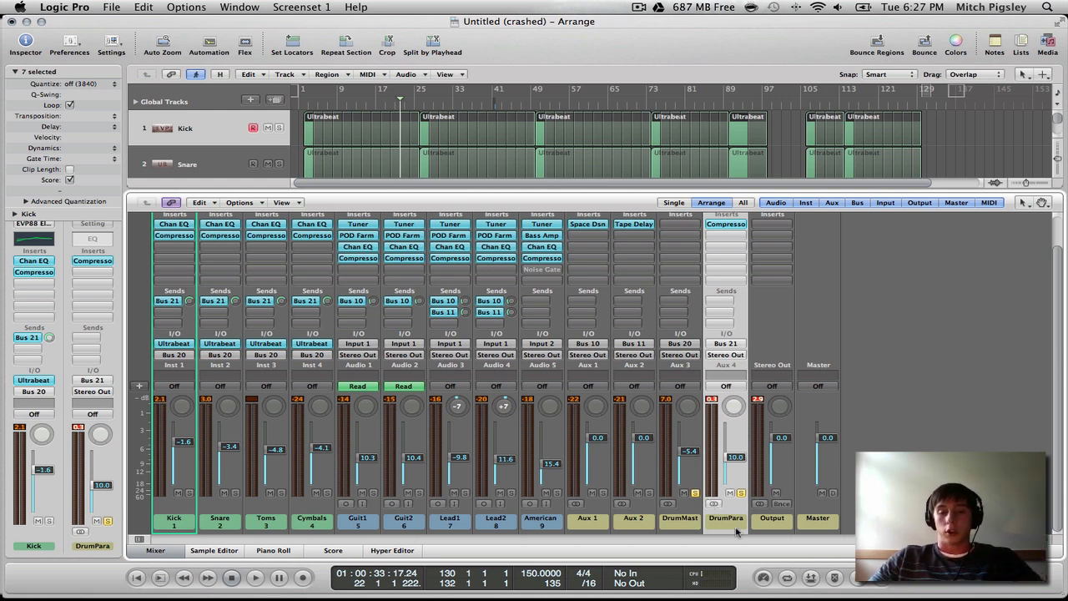
{"action": "mouse_move", "coordinate": [709, 417]}
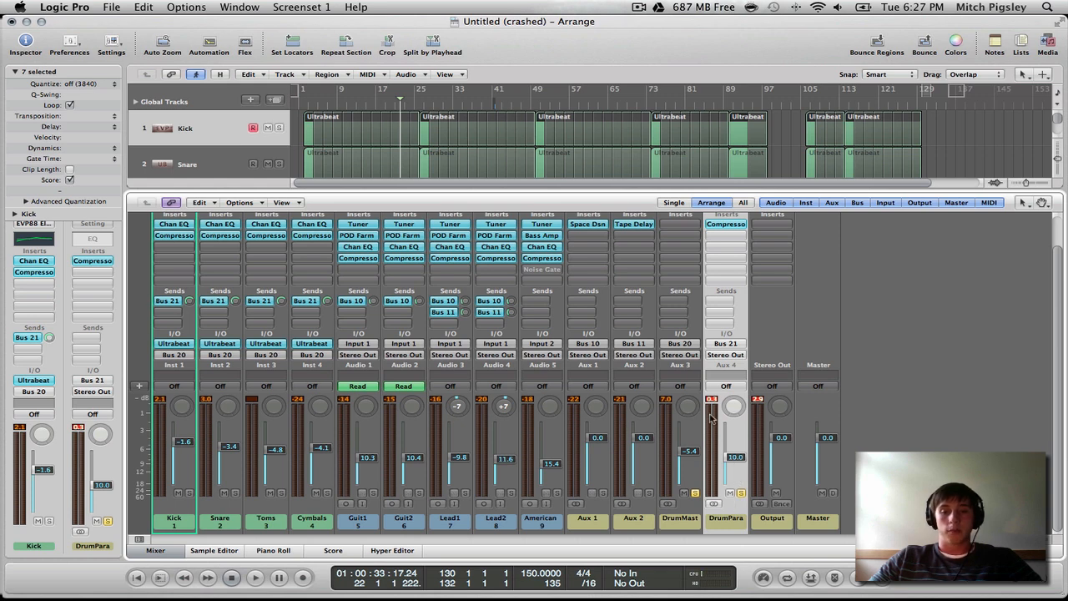